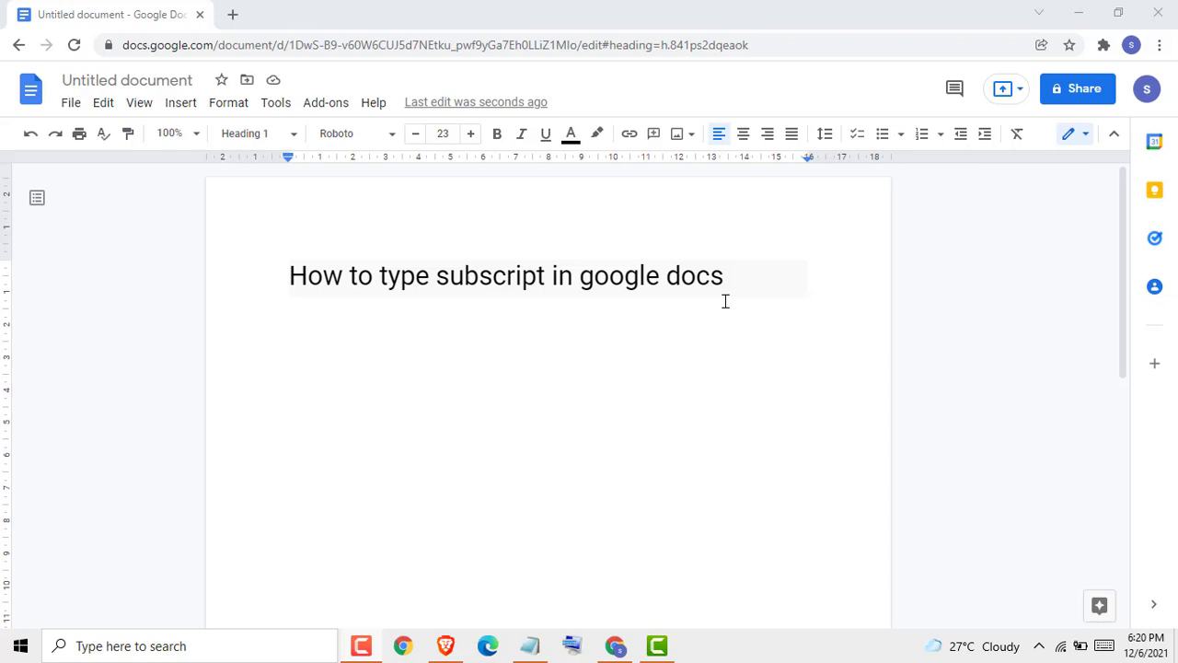
pyautogui.moveTo(735, 299)
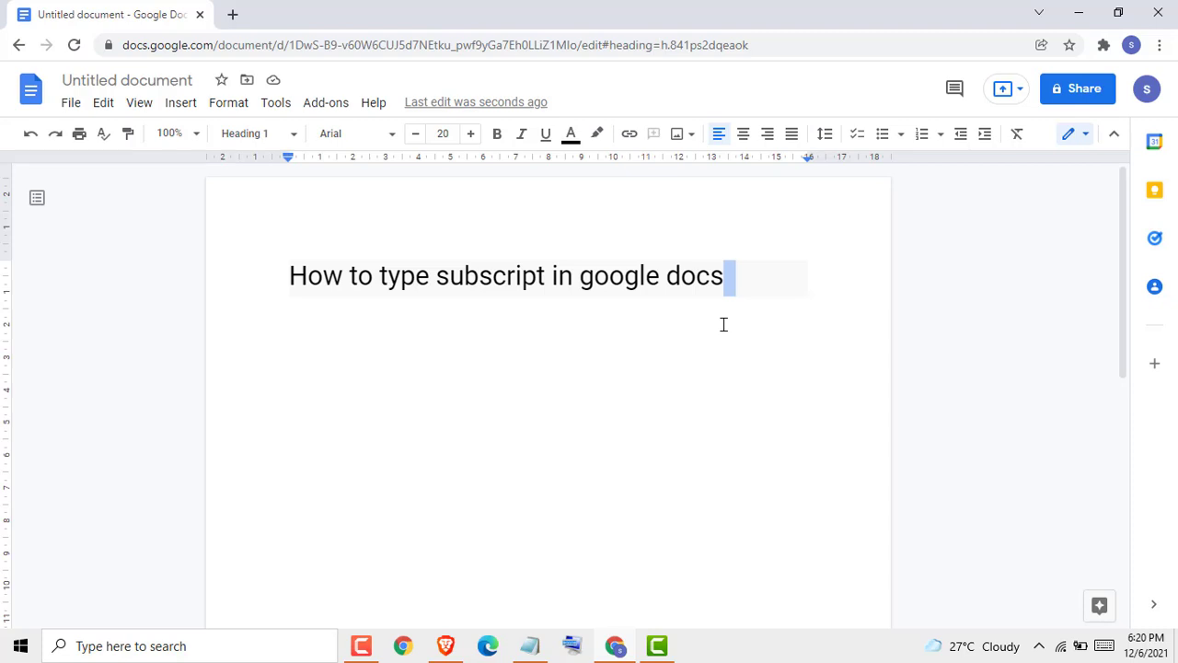
pyautogui.moveTo(576, 313)
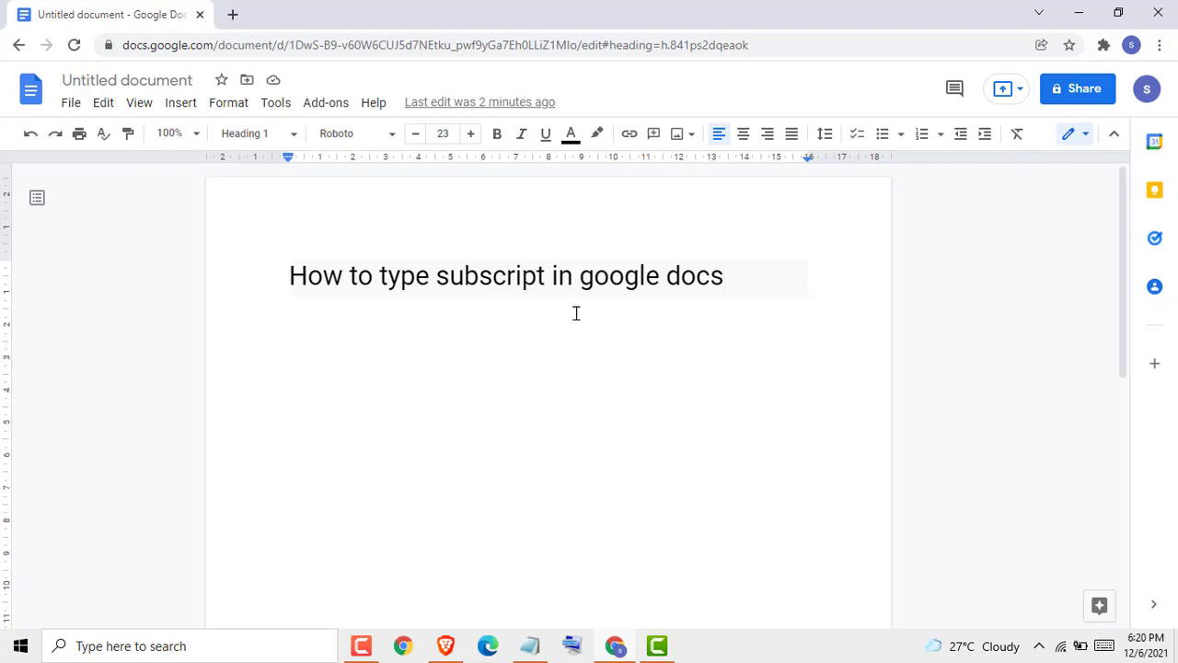
# Start an empty Normal-text line below the title at font size 24
pyautogui.write('X')
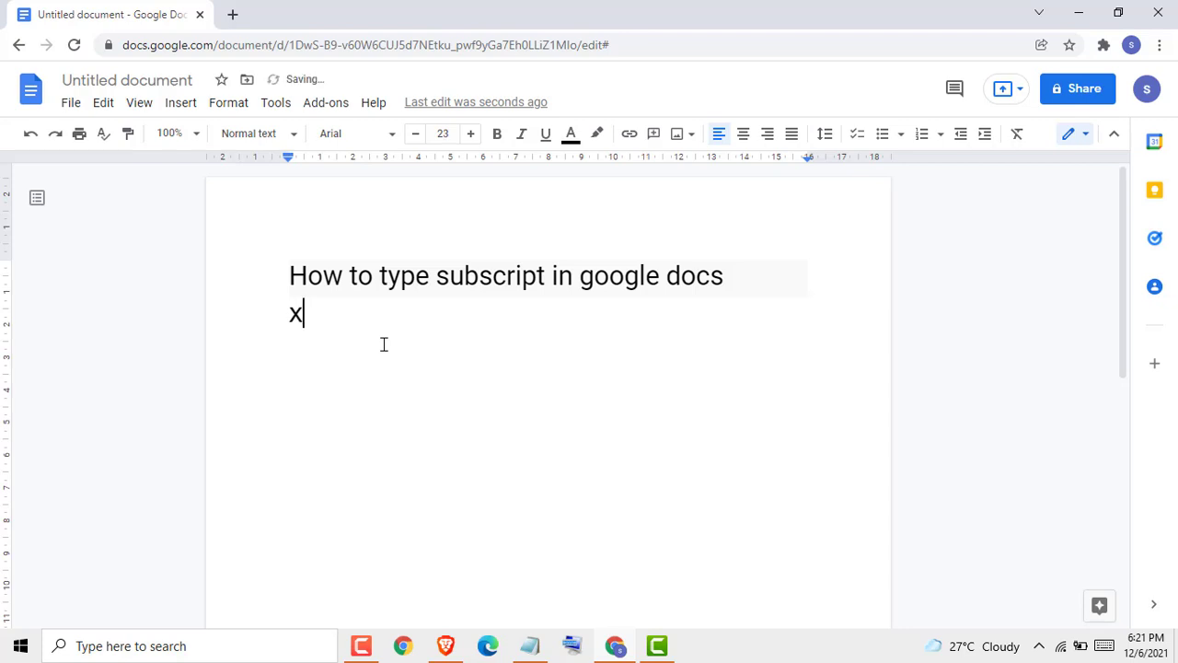
pyautogui.click(414, 132)
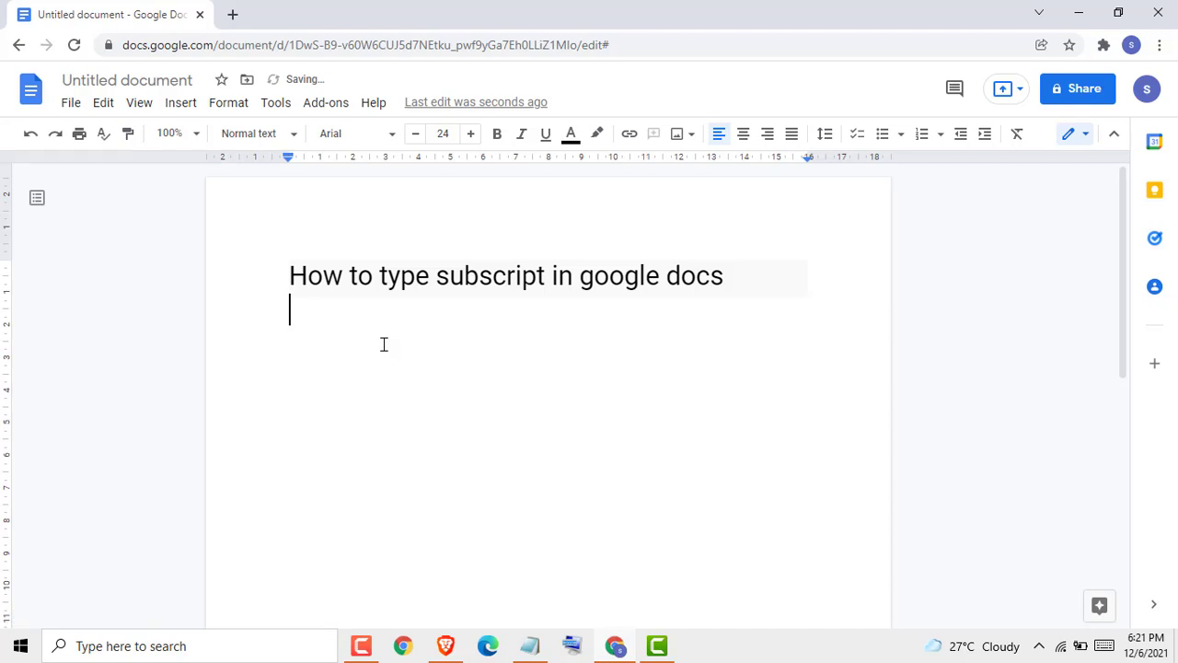
# Write a capital X followed by the subscript digits 211114346
pyautogui.write('X')
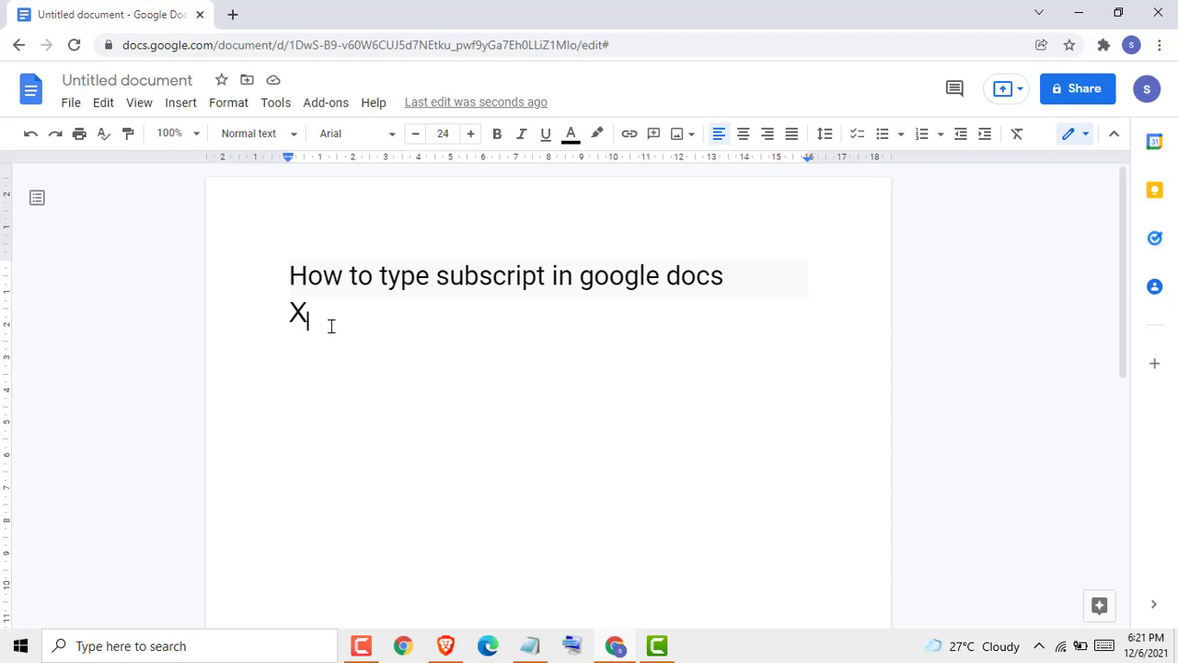
pyautogui.write('21111434')
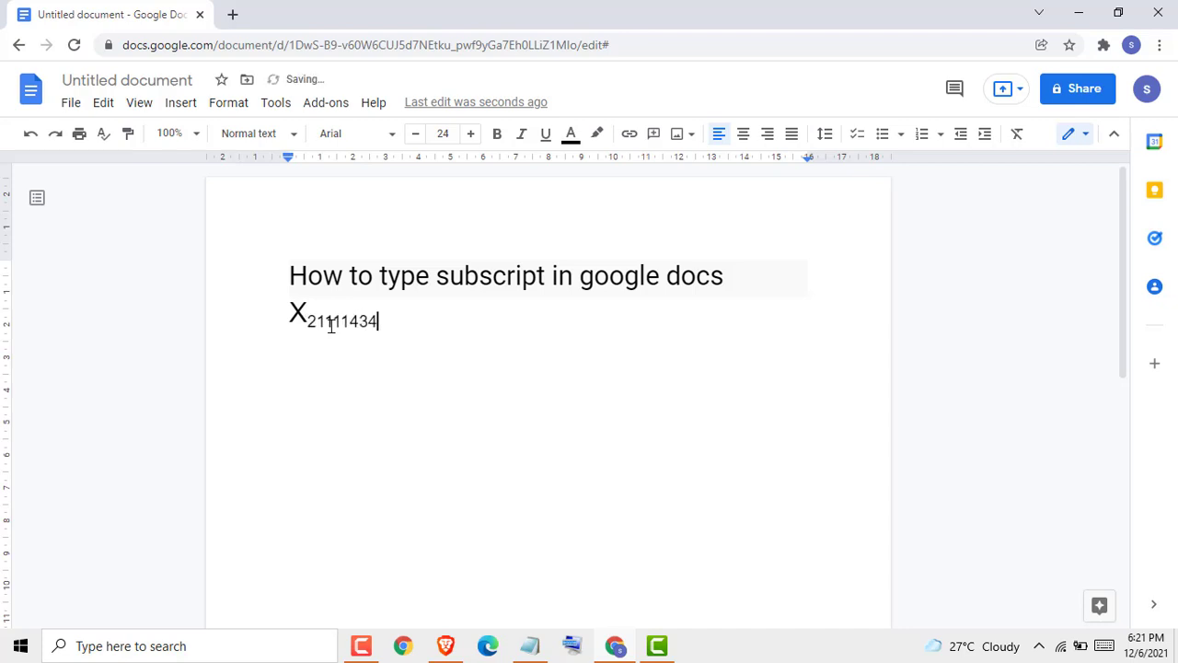
pyautogui.write('6')
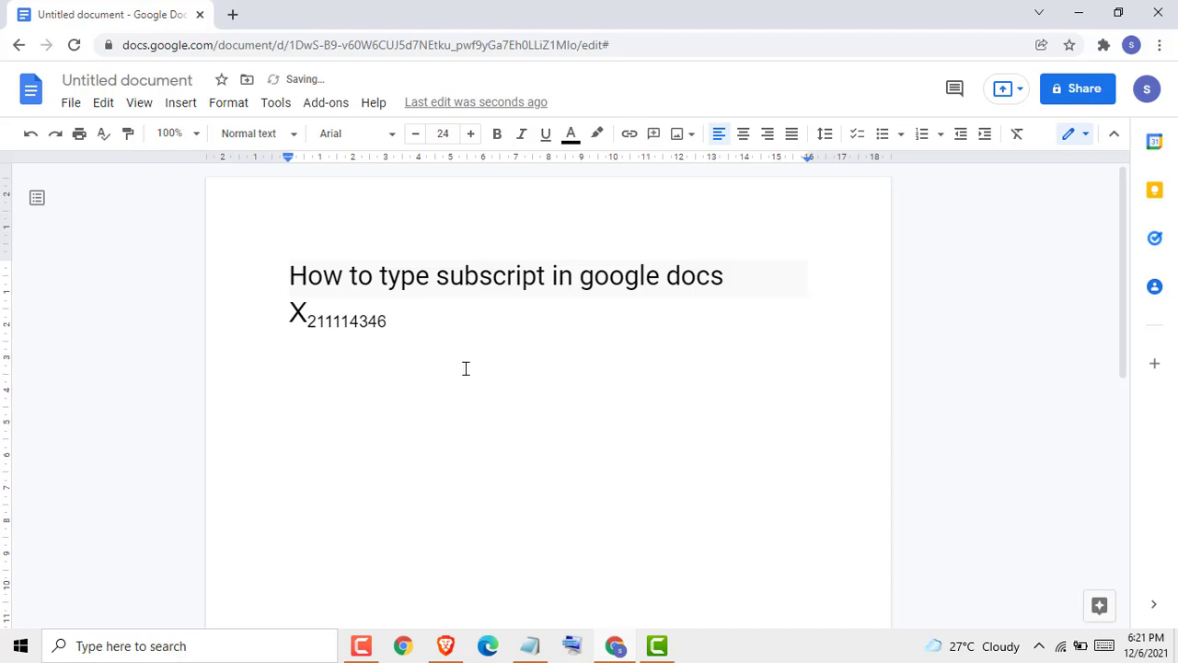